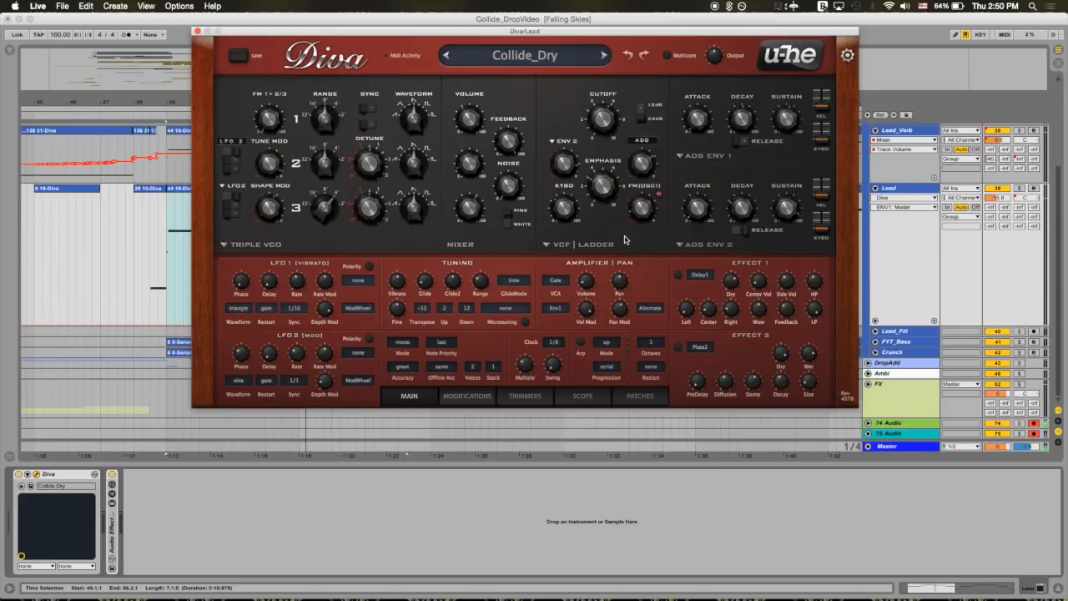
# Step: Open the Triple VCO header to list Dual VCO, DCO, Dual VCO Eco and Digital
pyautogui.click(254, 244)
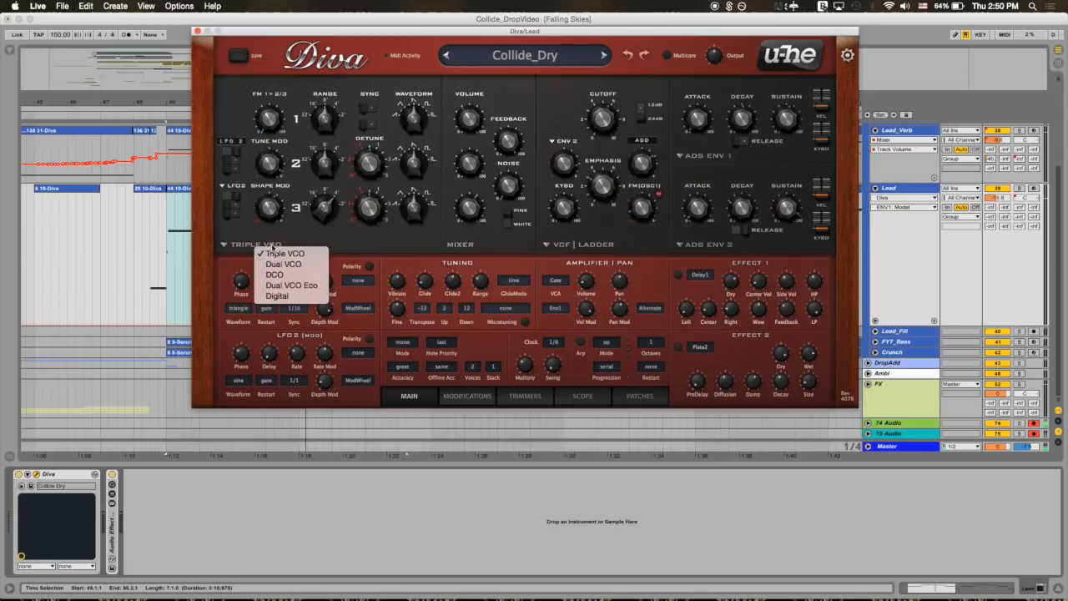